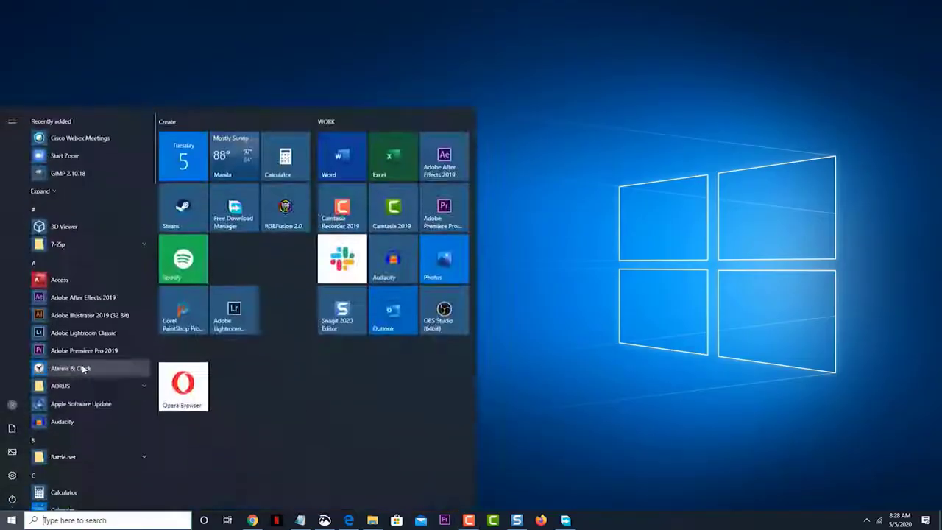
Launch Webex from Start and start a meeting in the personal room
scroll("down", 3)
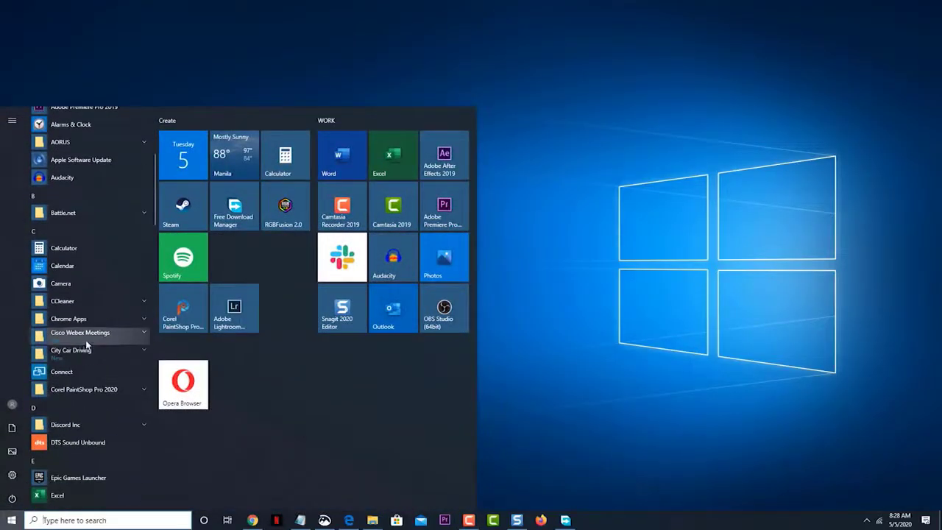
left_click(79, 332)
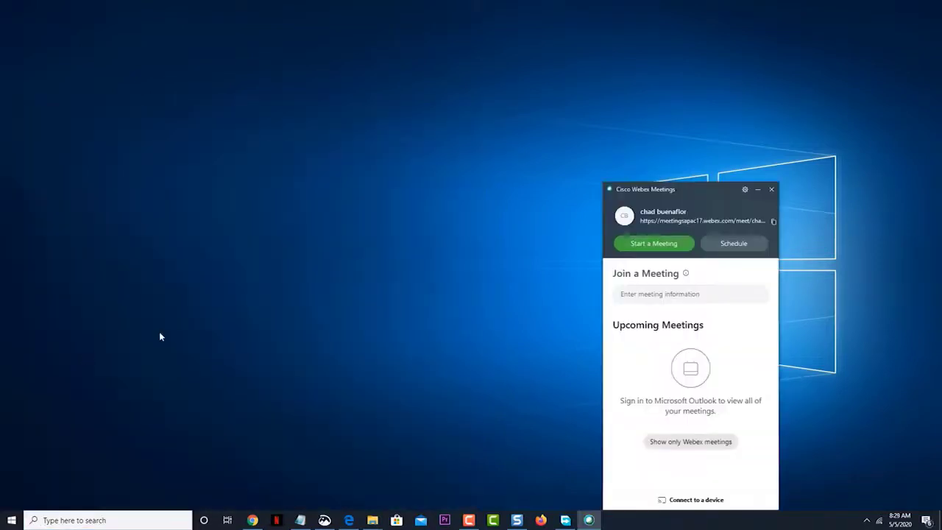
left_click(653, 243)
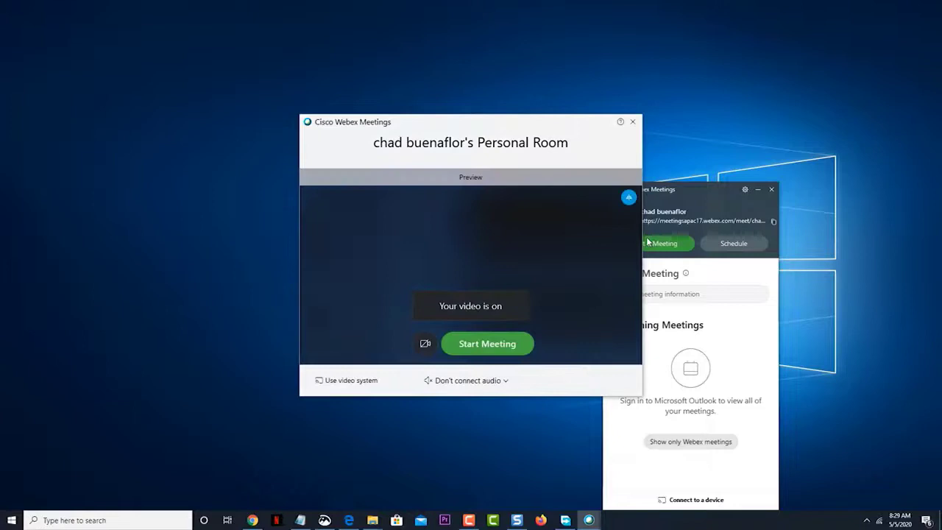
left_click(486, 343)
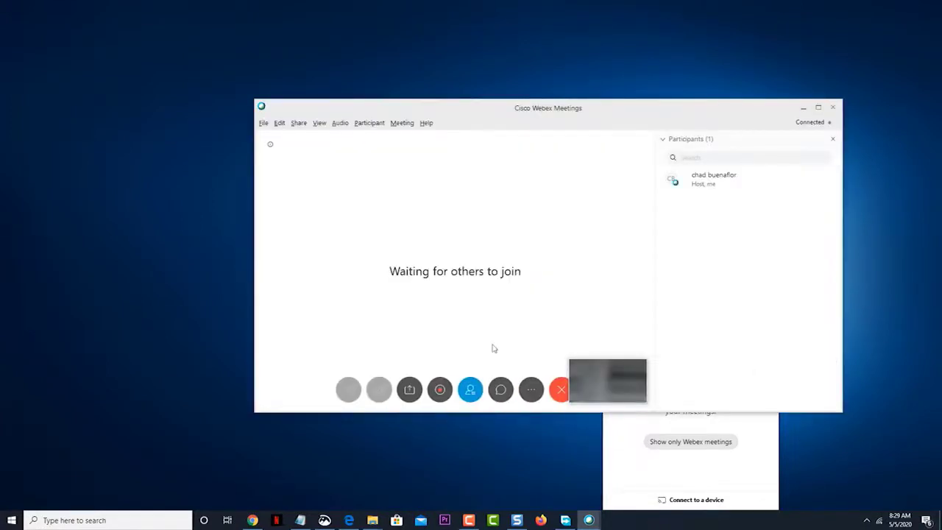
Browse the meeting's Audio and View menus, then leave the meeting window closed
left_click(340, 124)
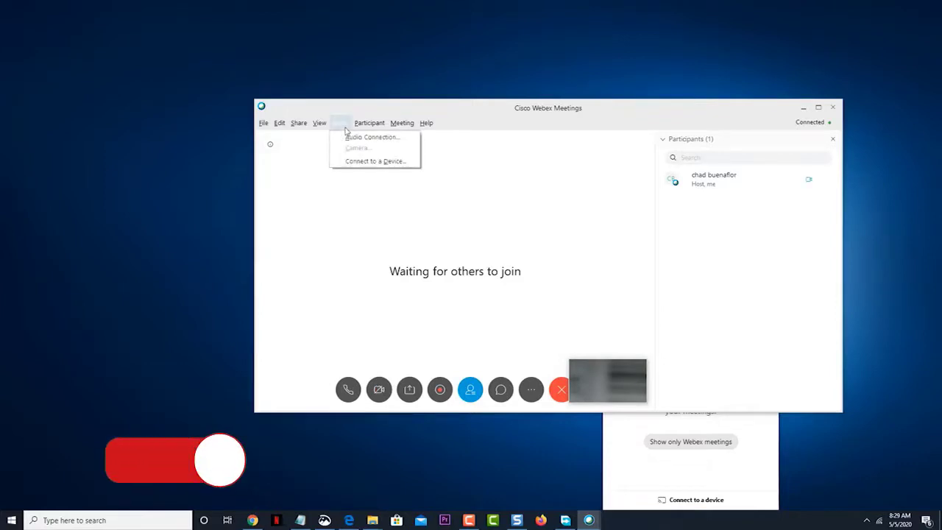
left_click(299, 123)
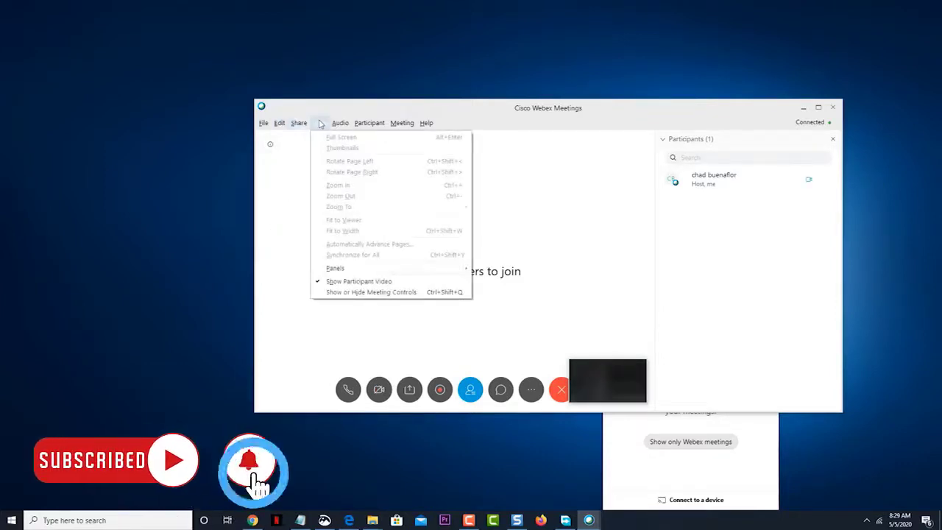
left_click(340, 122)
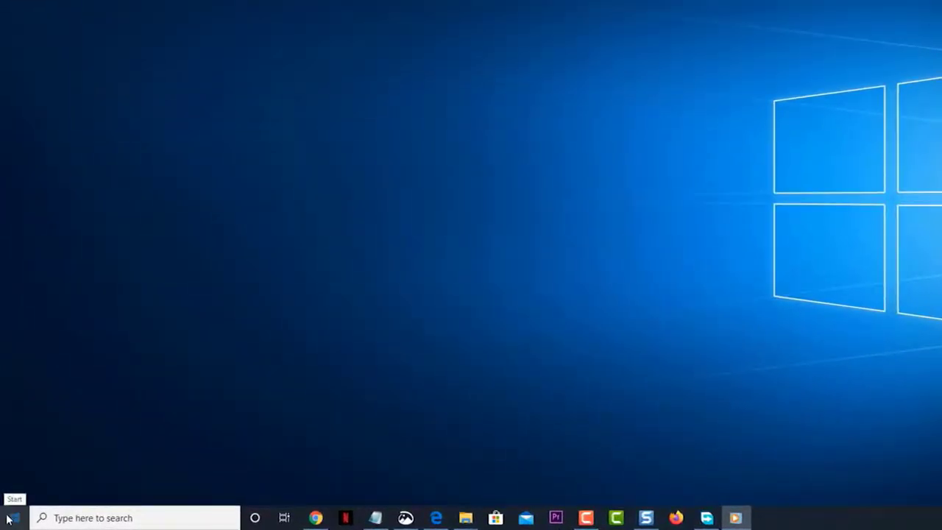
Show the Start menu app list scrolled down to the C section
left_click(9, 518)
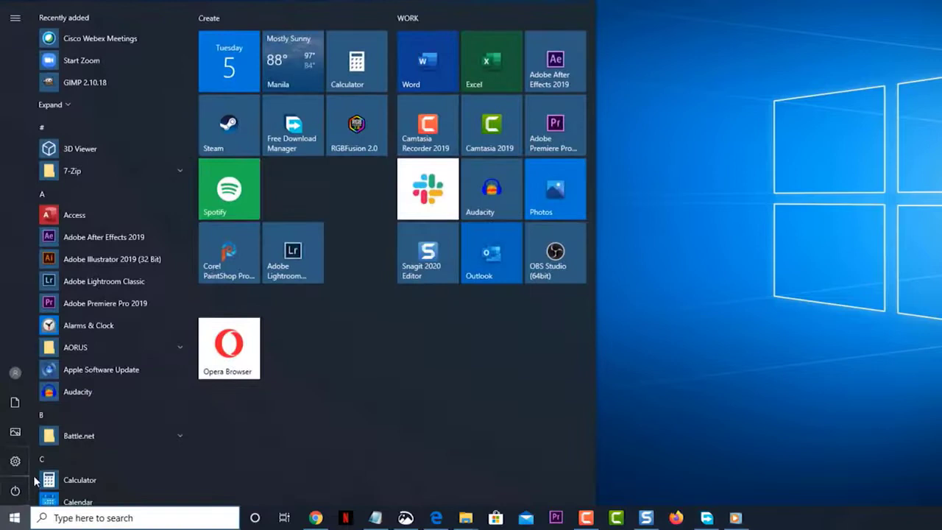
scroll("down", 3)
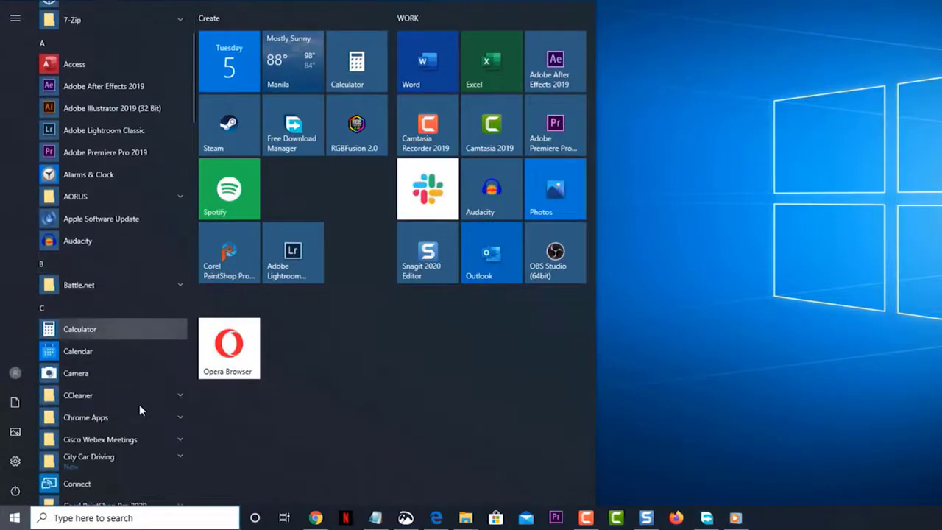
scroll("down", 3)
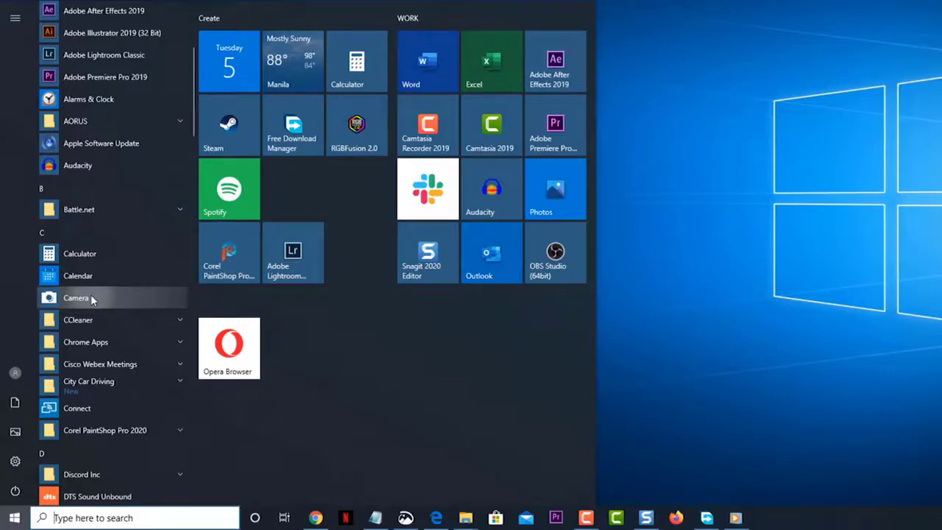
Record and stop a test video in Windows Camera, then close the app
left_click(77, 298)
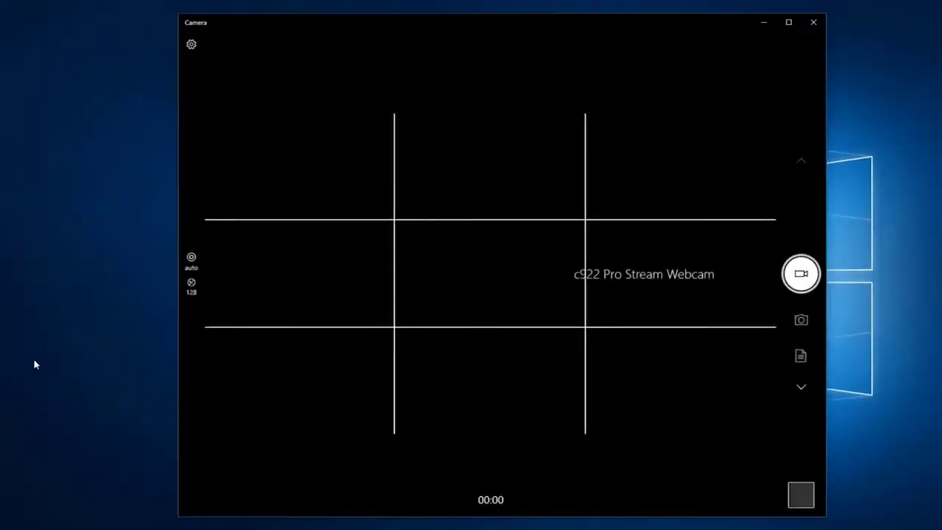
left_click(801, 272)
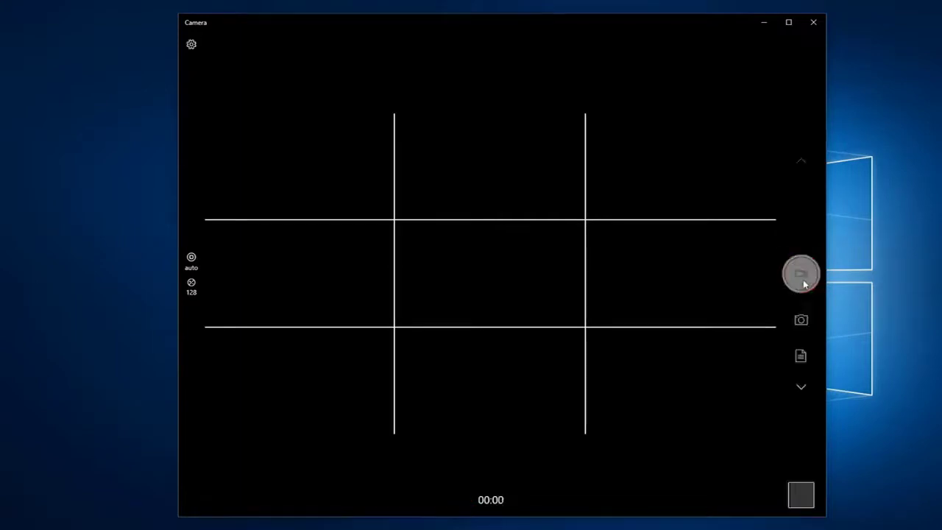
left_click(801, 275)
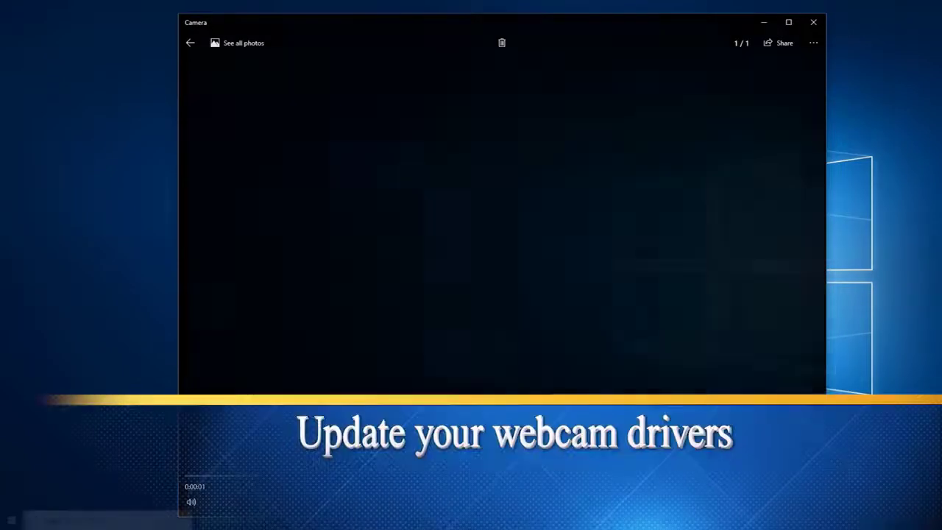
left_click(812, 22)
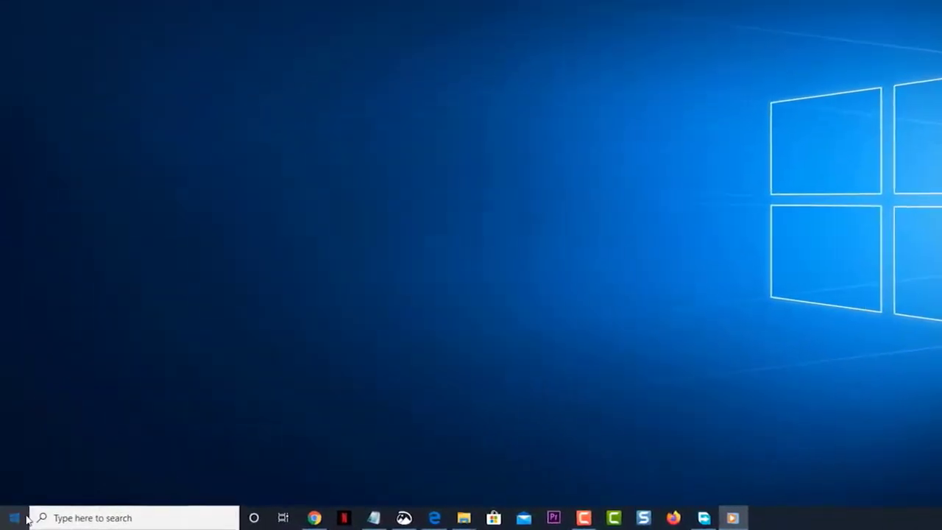
Open Device Manager from the Start button's system tools menu
right_click(10, 518)
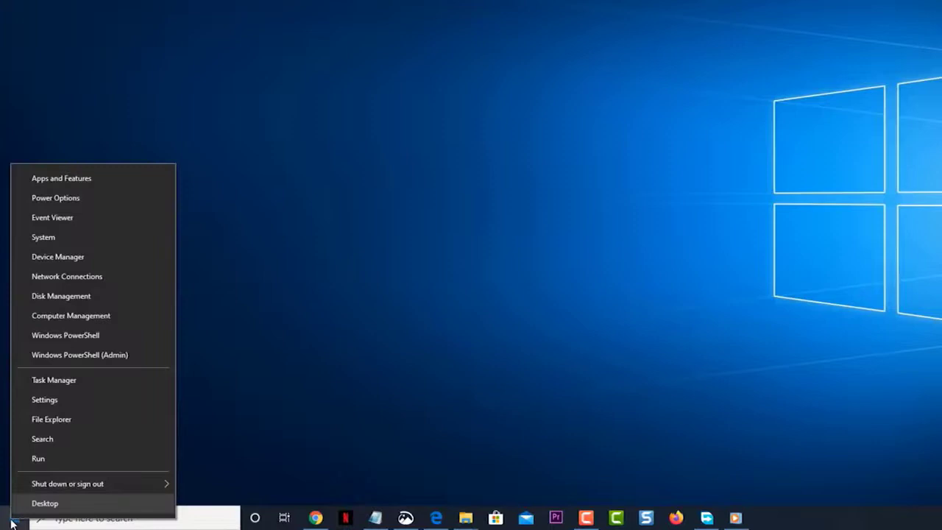
mouse_move(57, 256)
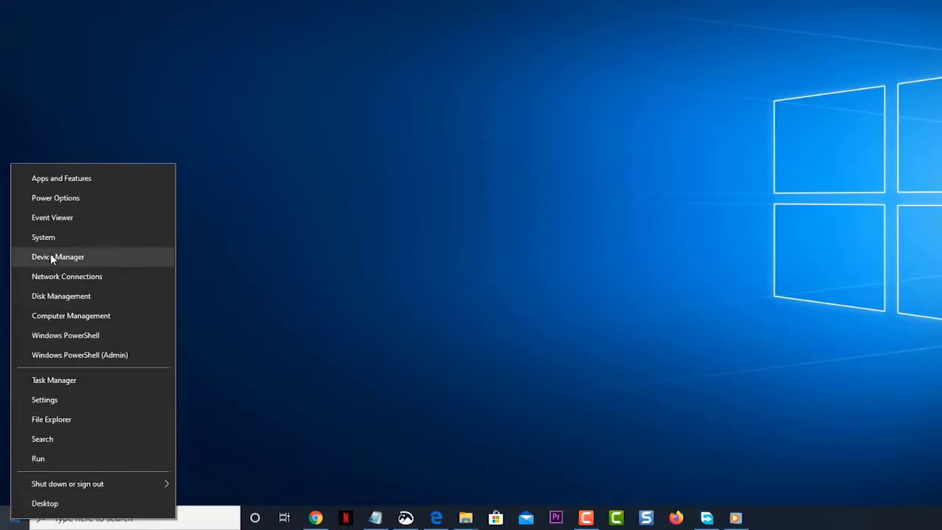
left_click(58, 257)
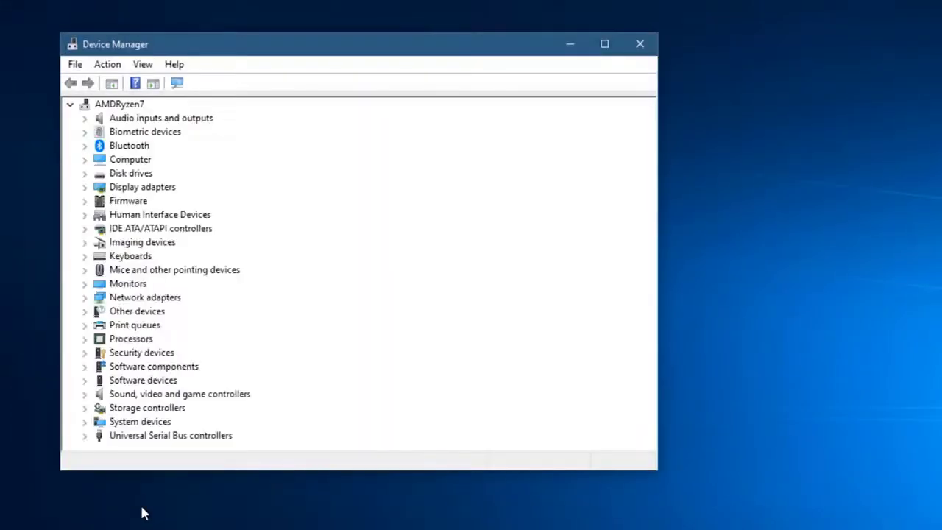
mouse_move(88, 338)
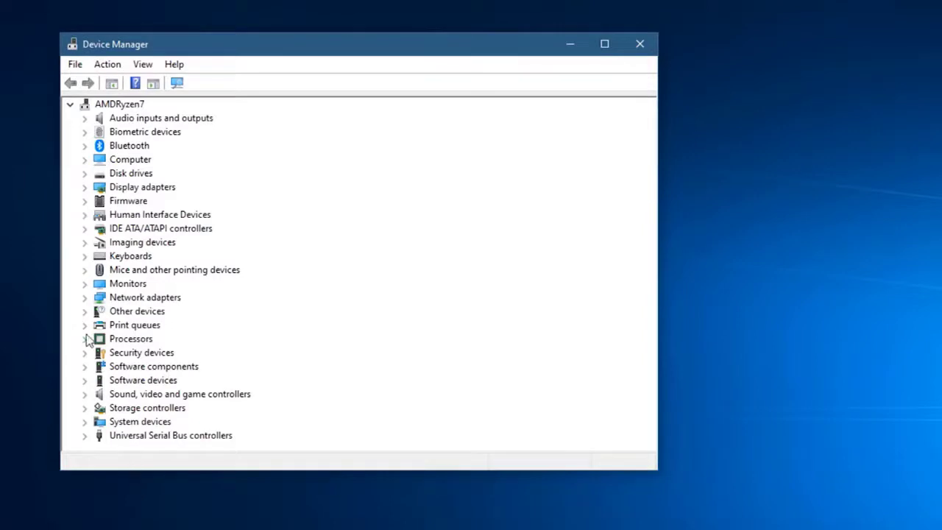
Expand Imaging devices and show the context menu for the c922 Pro Stream Webcam
left_click(84, 241)
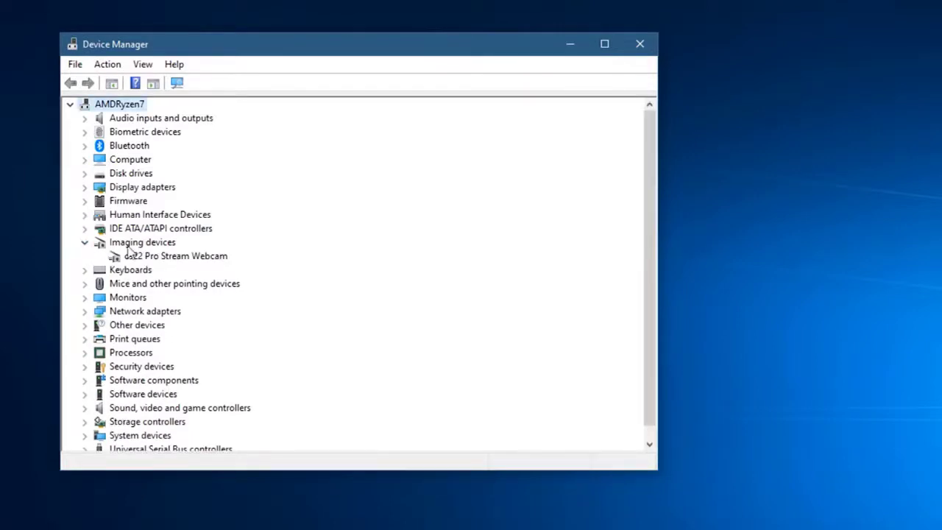
right_click(175, 256)
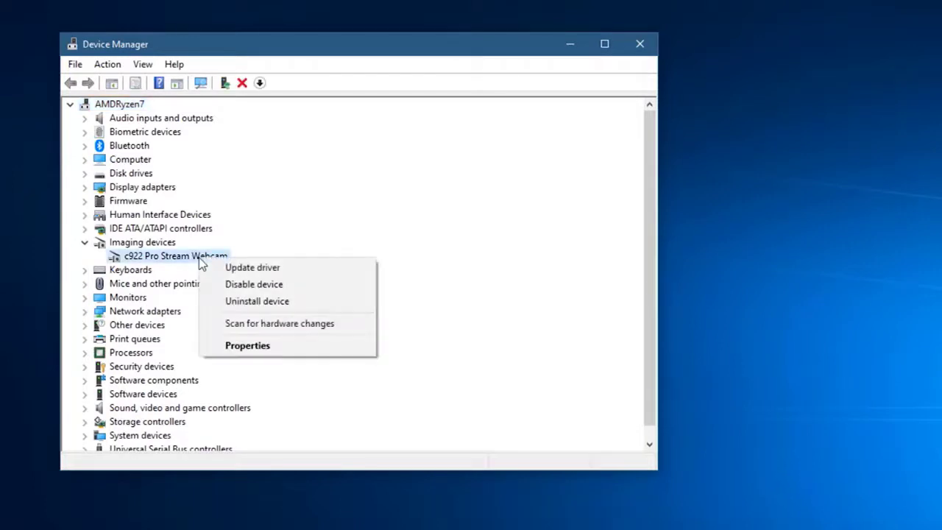
Update the c922 webcam driver, letting Windows search automatically for updated software
left_click(251, 268)
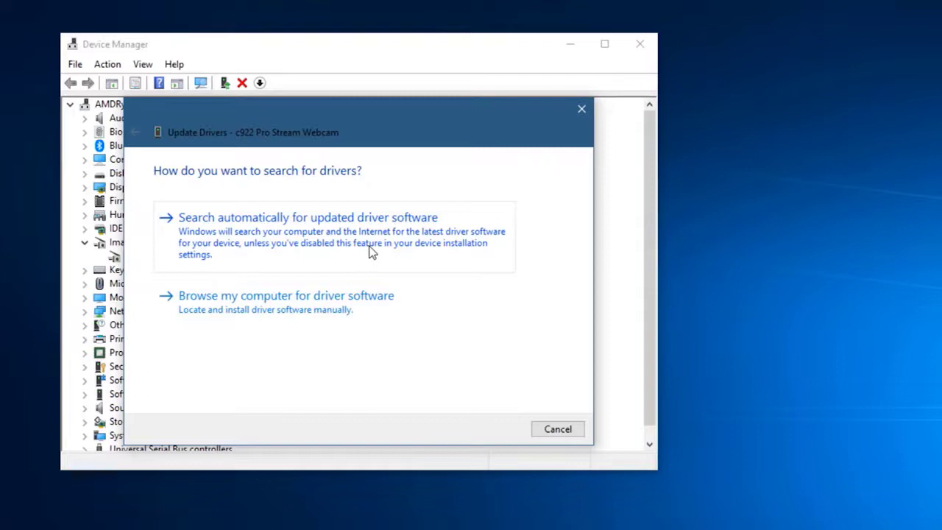
mouse_move(380, 239)
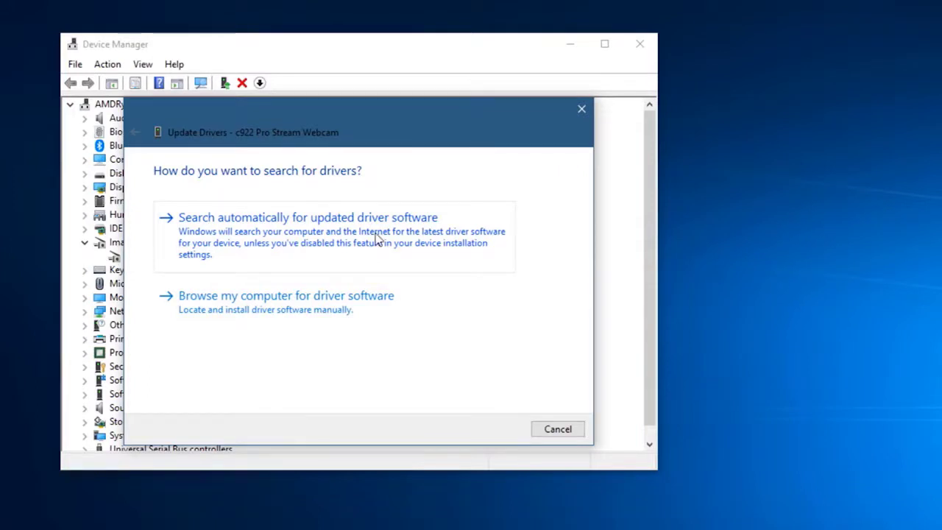
left_click(306, 218)
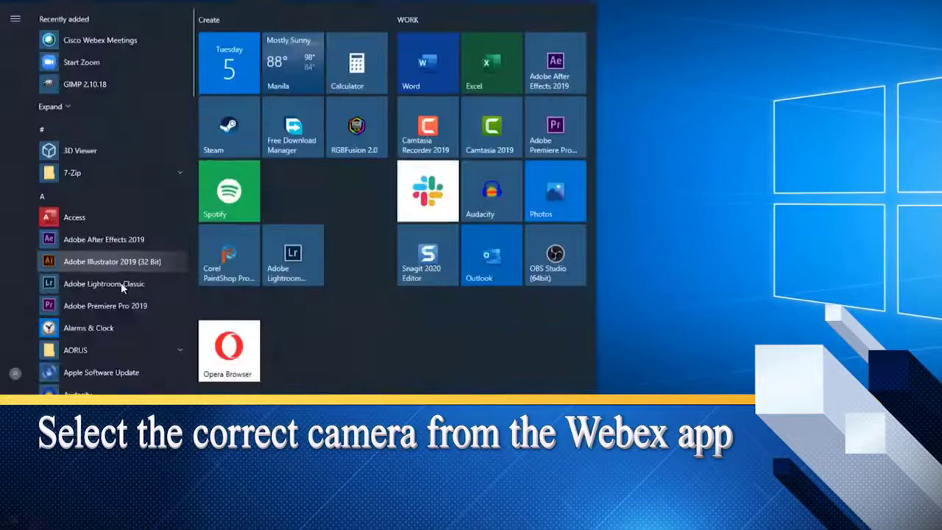
Return to the ongoing personal room meeting from Webex
scroll("down", 3)
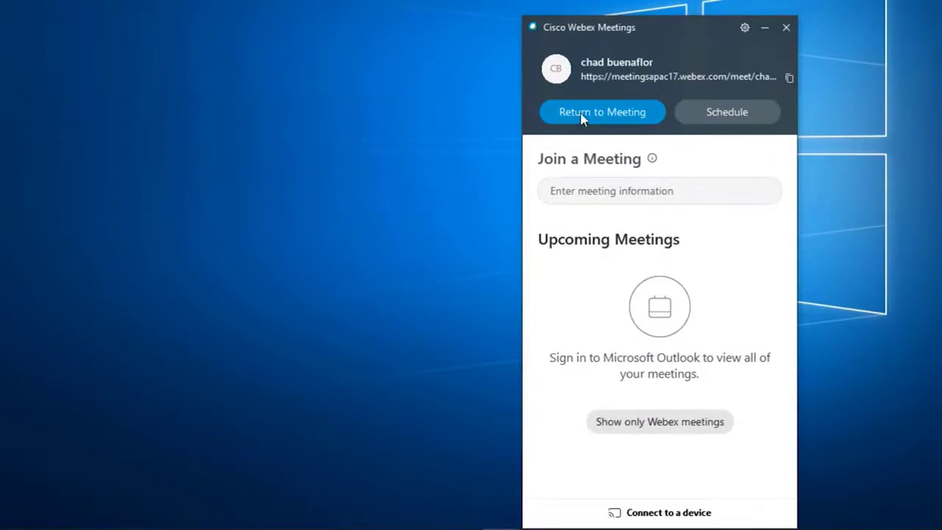
left_click(602, 112)
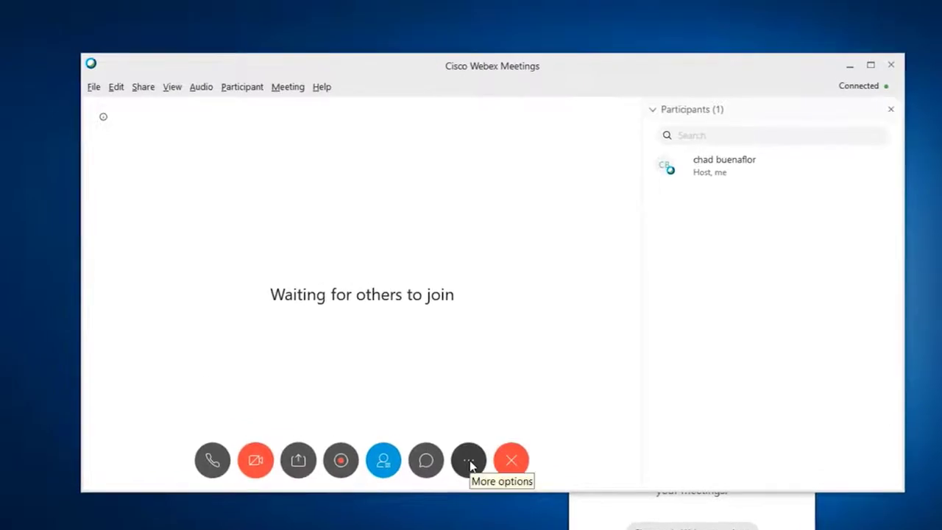
In Webex Camera settings, choose the c922 Pro Stream Webcam as the meeting camera
left_click(468, 459)
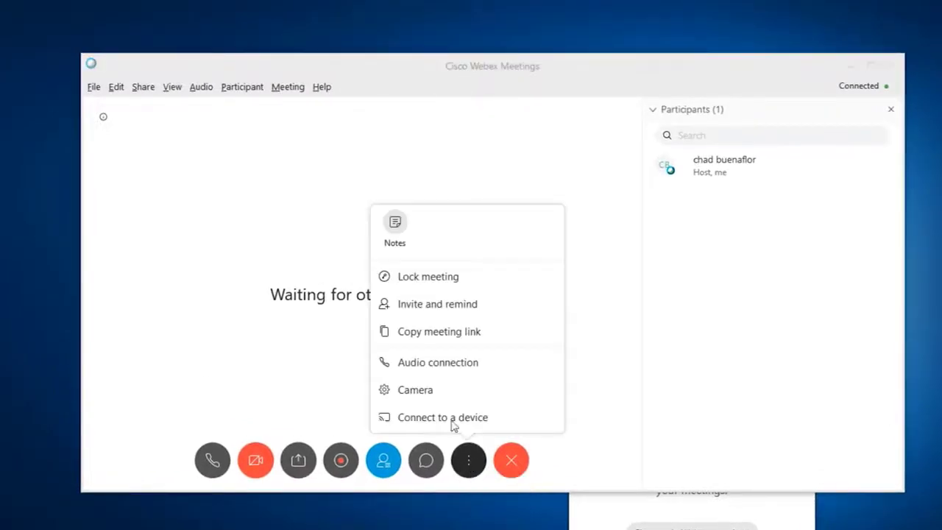
mouse_move(429, 396)
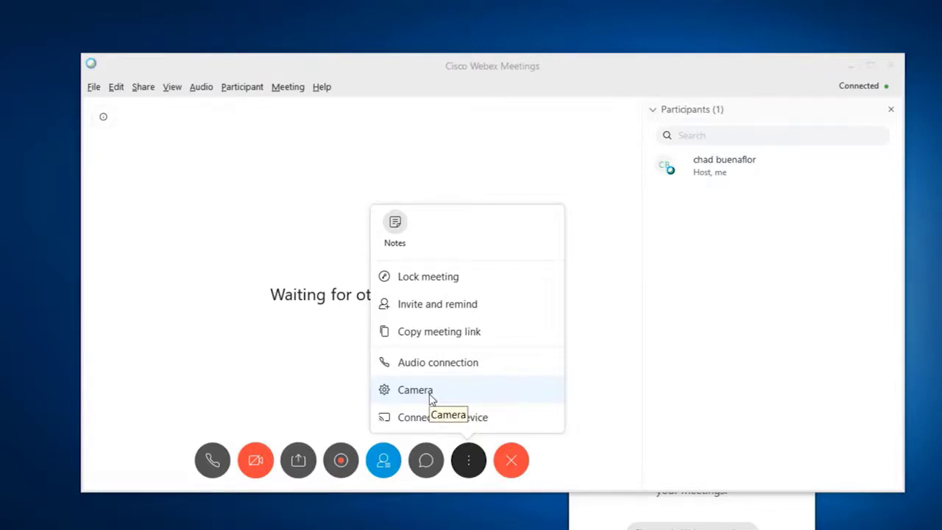
left_click(415, 390)
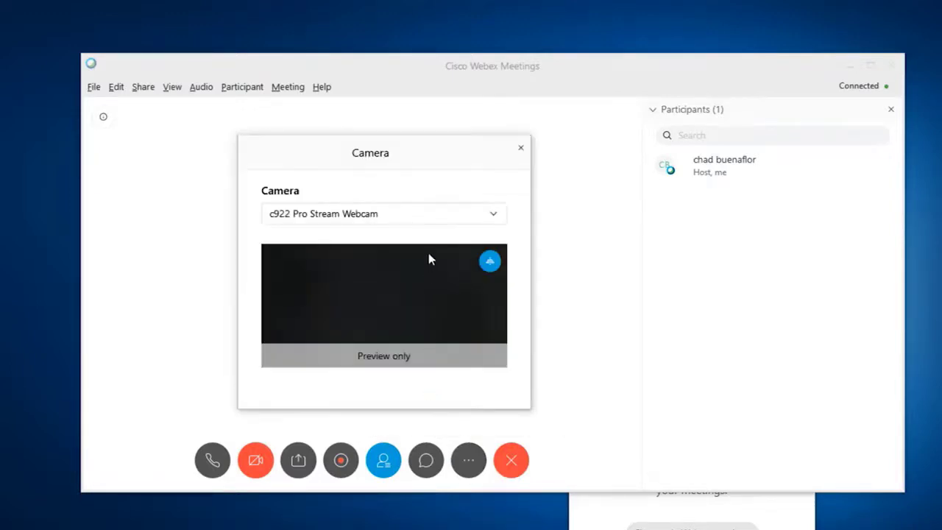
left_click(492, 213)
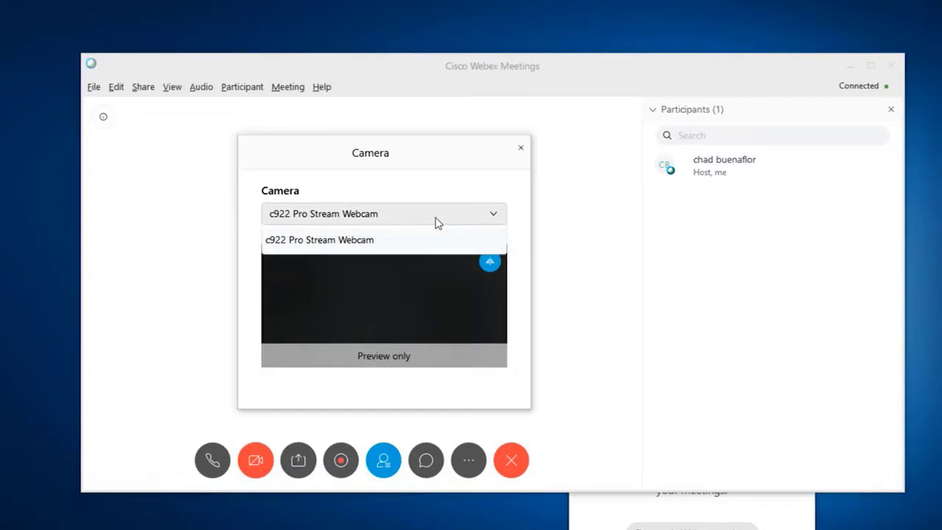